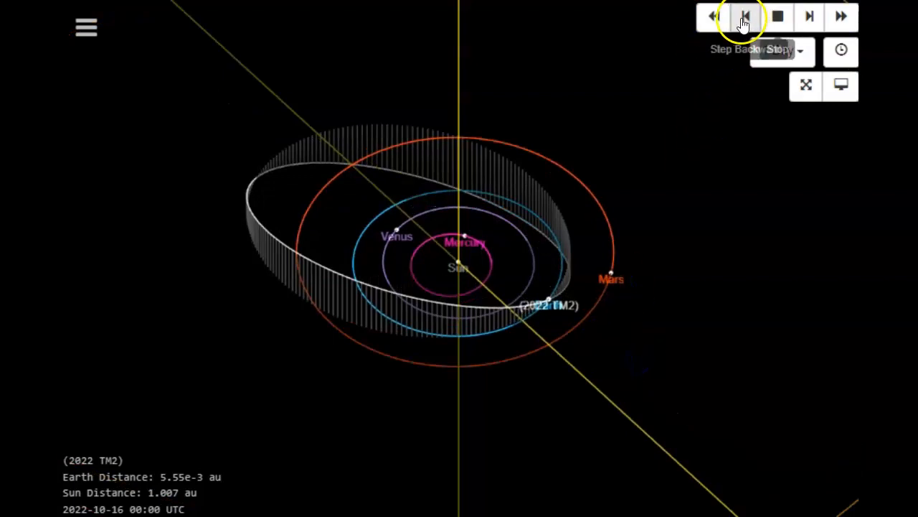
Step the simulation back one day to 2022-10-12, with 2022 TM2 at 0.03 au from Earth.
left_click(745, 18)
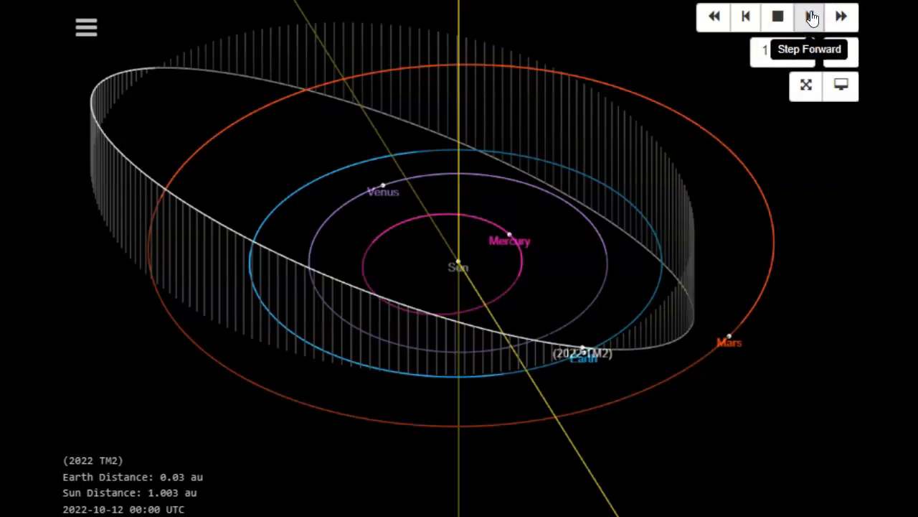
Step forward four days to 2022-10-16 (5.55e-3 au from Earth) and tilt the 3D view.
left_click(809, 17)
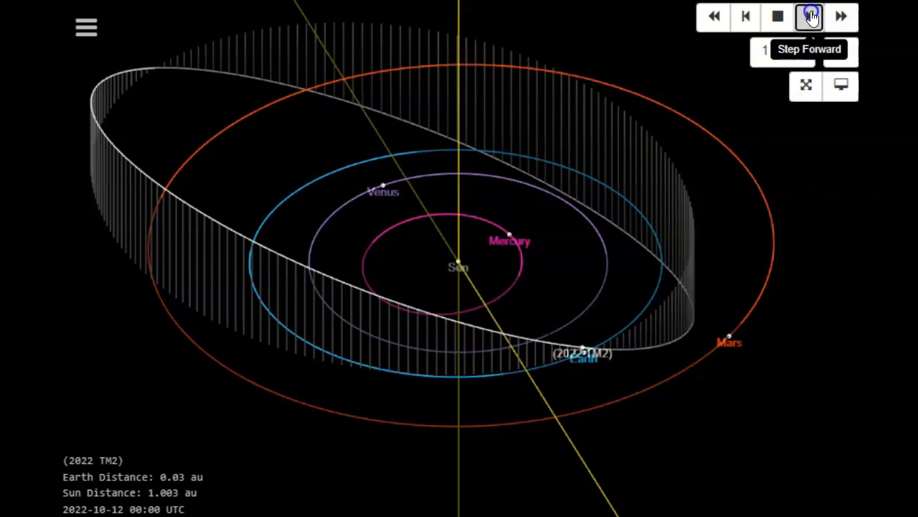
left_click(809, 17)
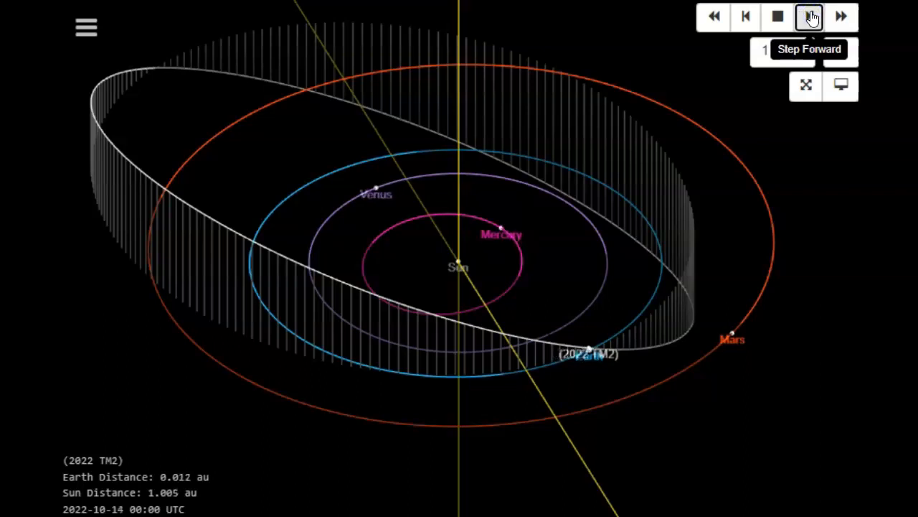
left_click(809, 18)
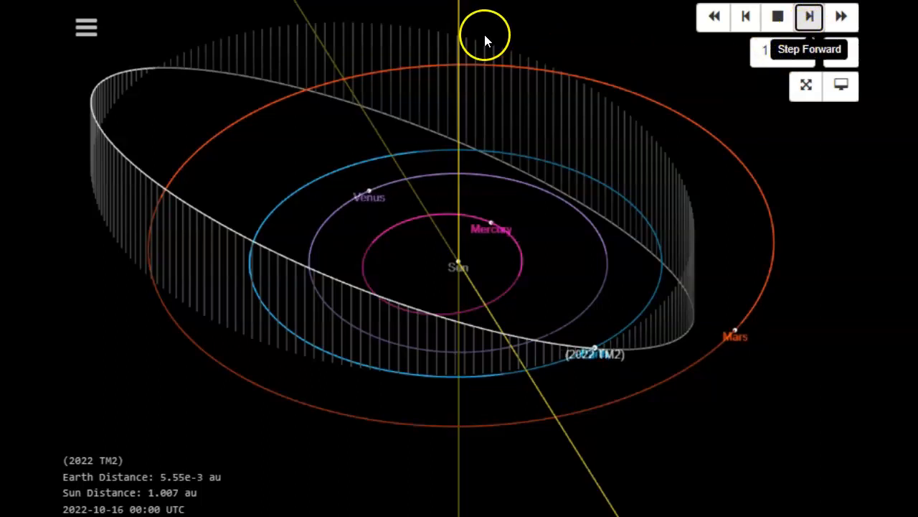
left_click(809, 17)
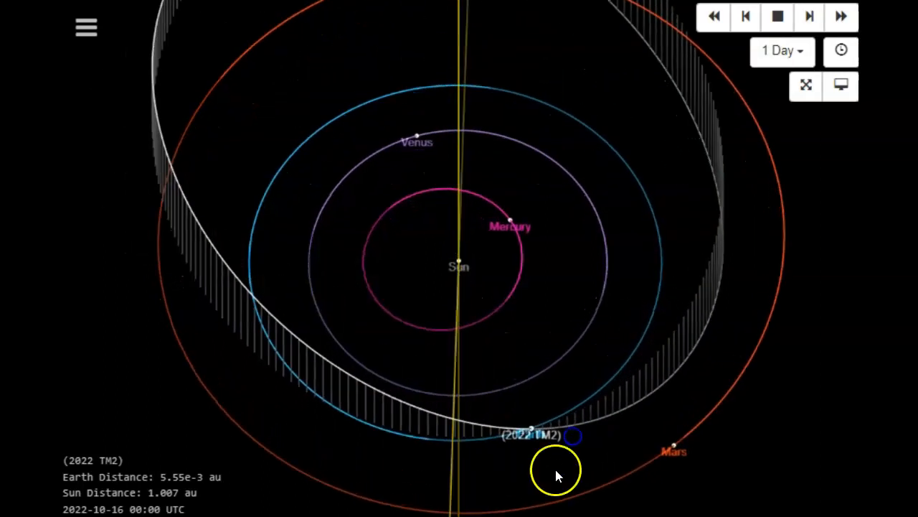
left_click_drag(560, 473, 588, 301)
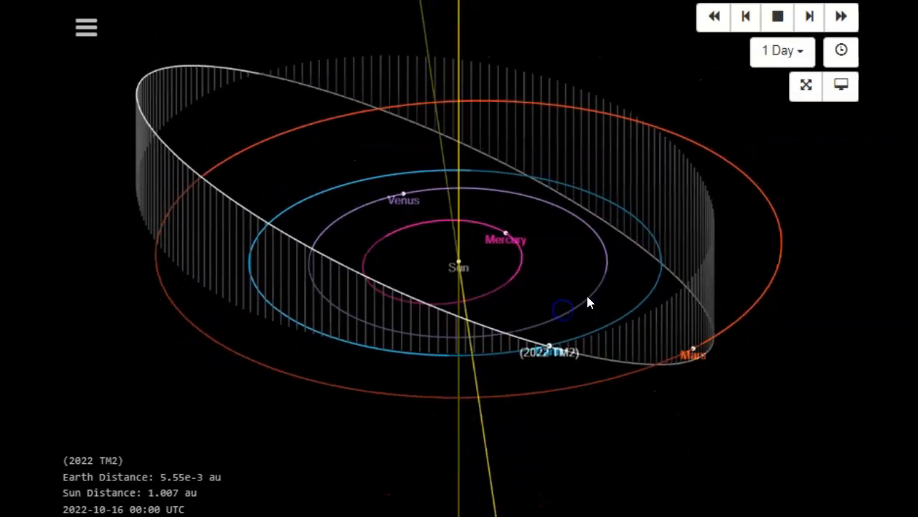